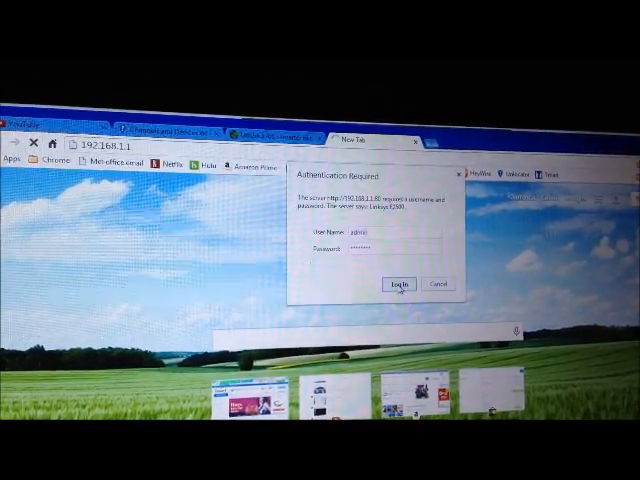
Log in to the Cisco router at 192.168.1.1 with the entered credentials
{"action": "left_click", "coordinate": [398, 284]}
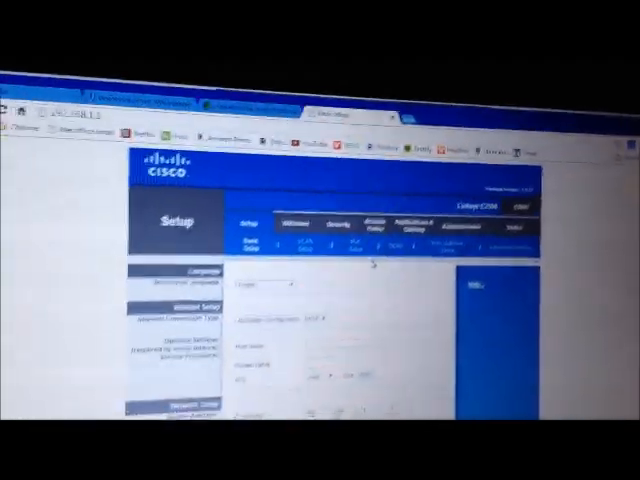